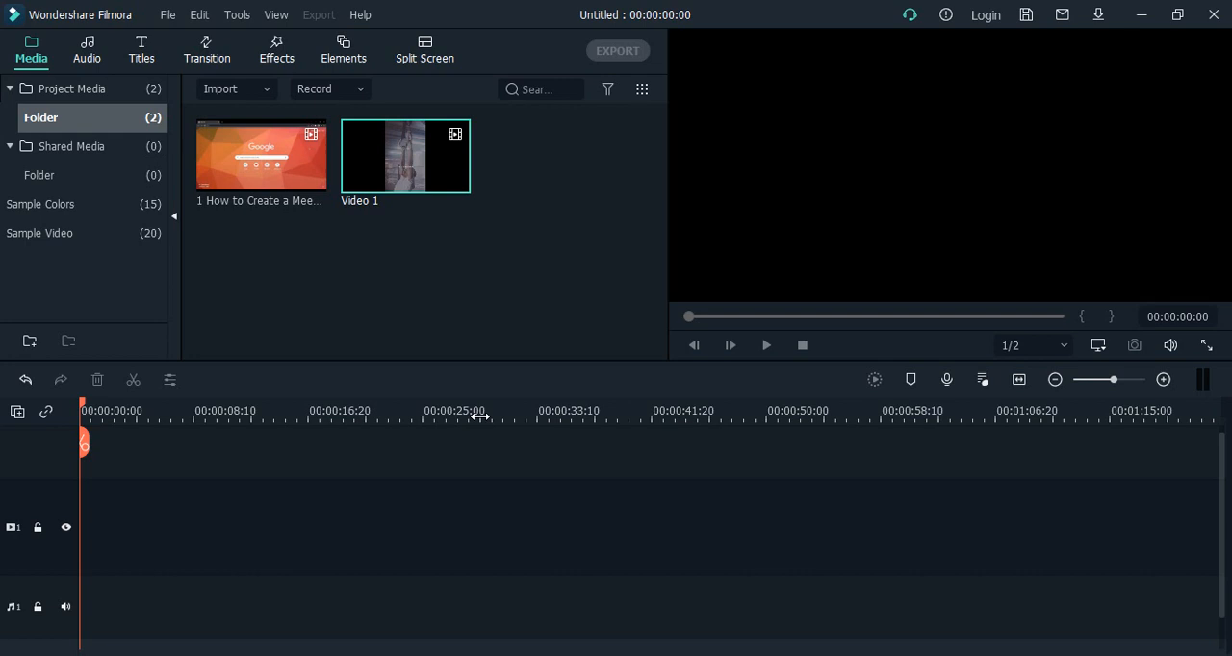
mouse_move(433, 195)
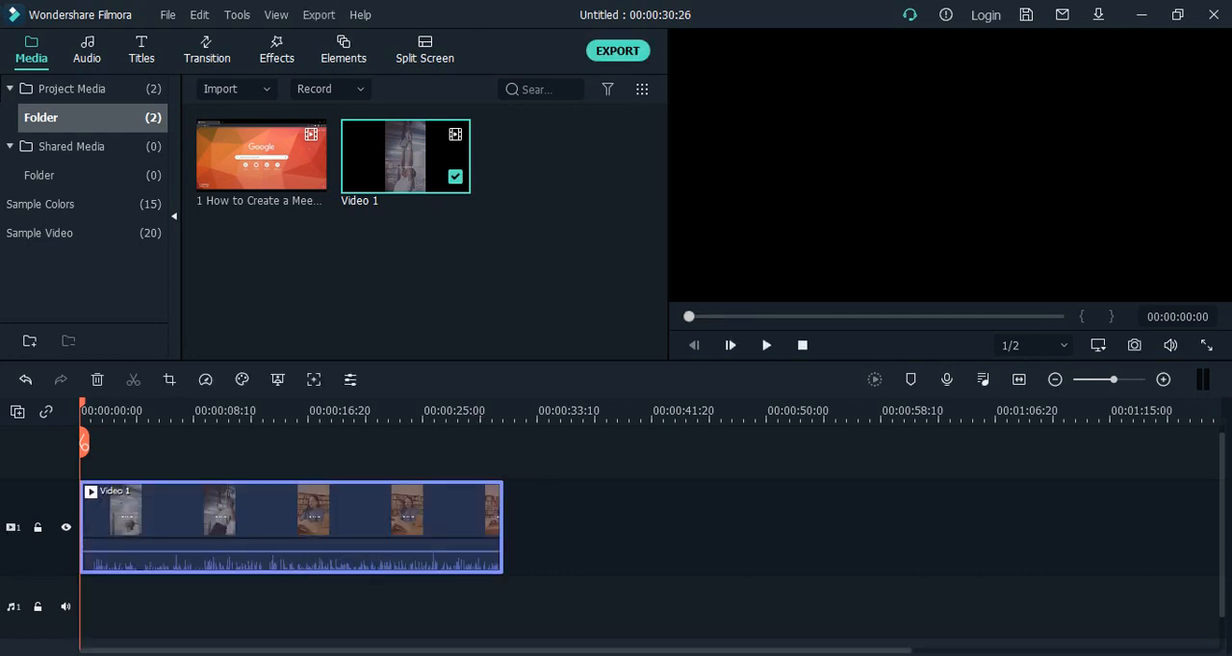
Play Video 1 forward in the preview and pause it around 00:00:20.
left_click(765, 344)
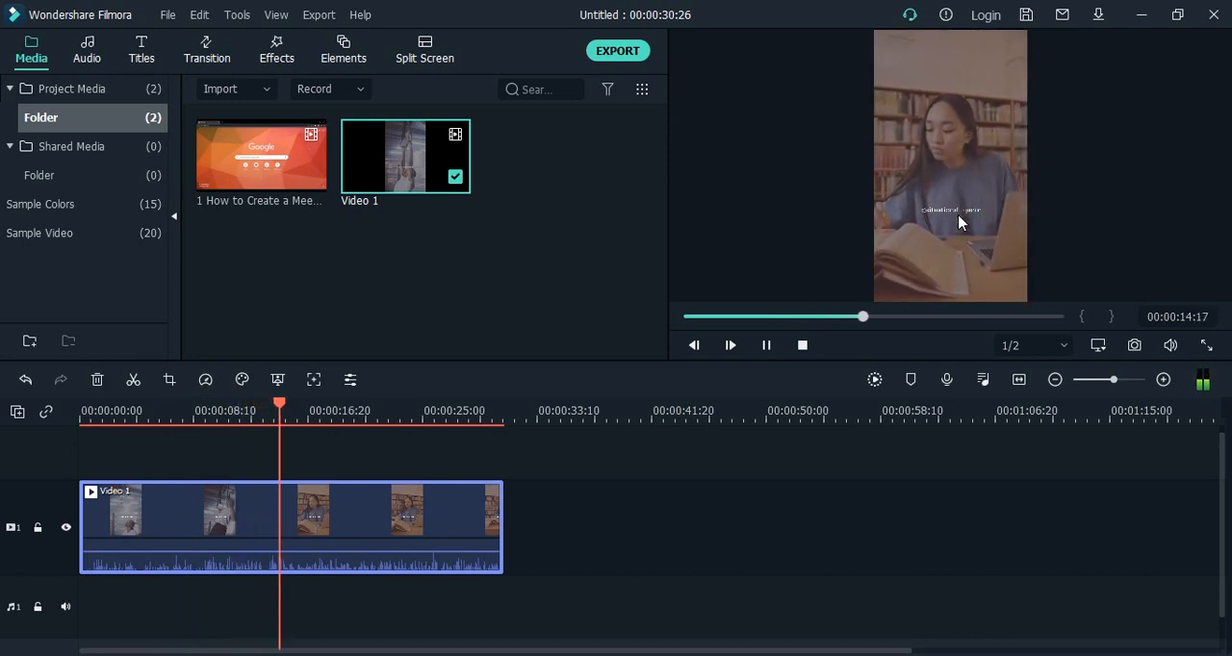
left_click(730, 344)
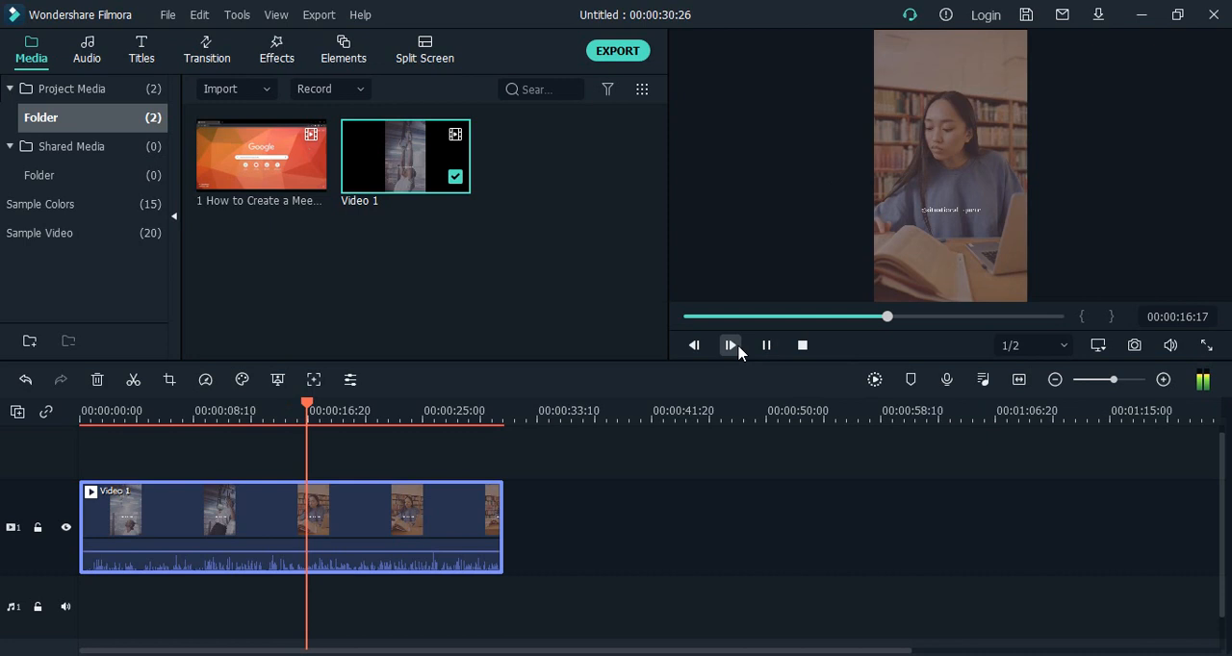
left_click(731, 344)
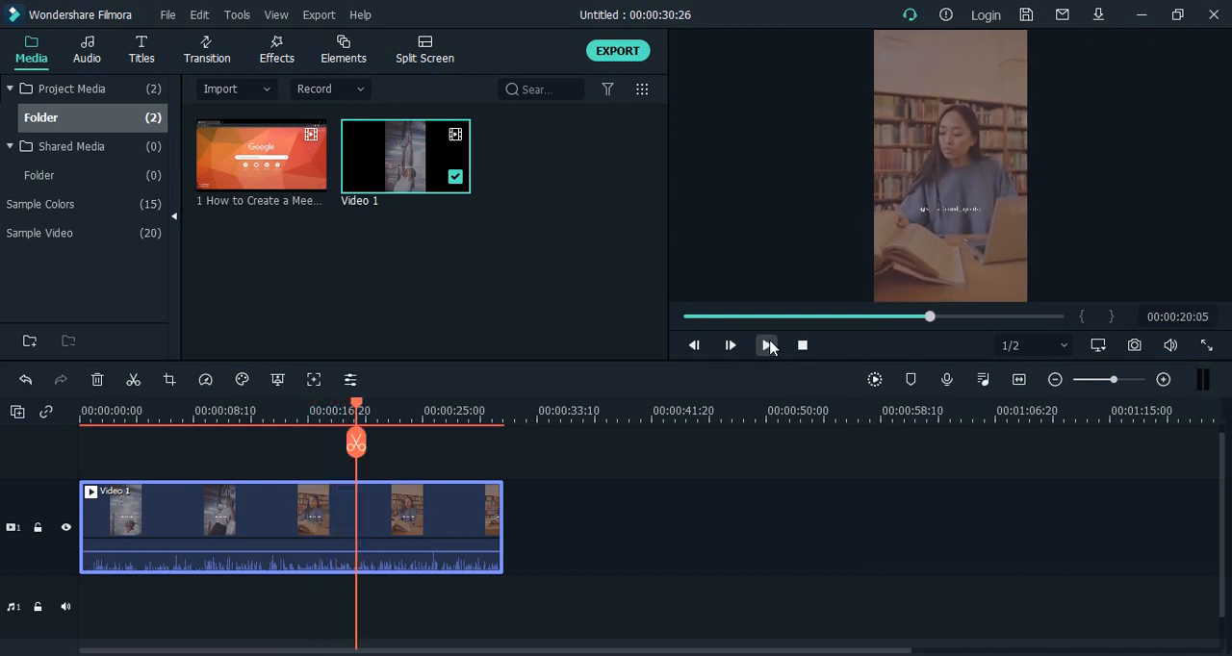
mouse_move(767, 345)
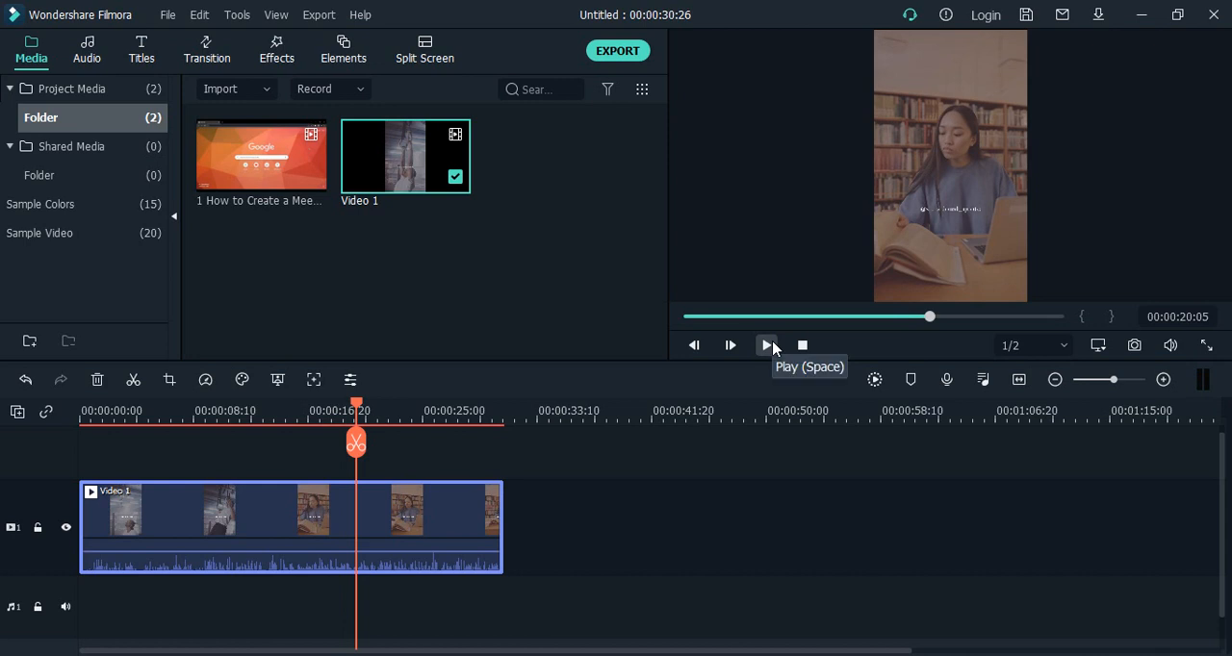
mouse_move(536, 509)
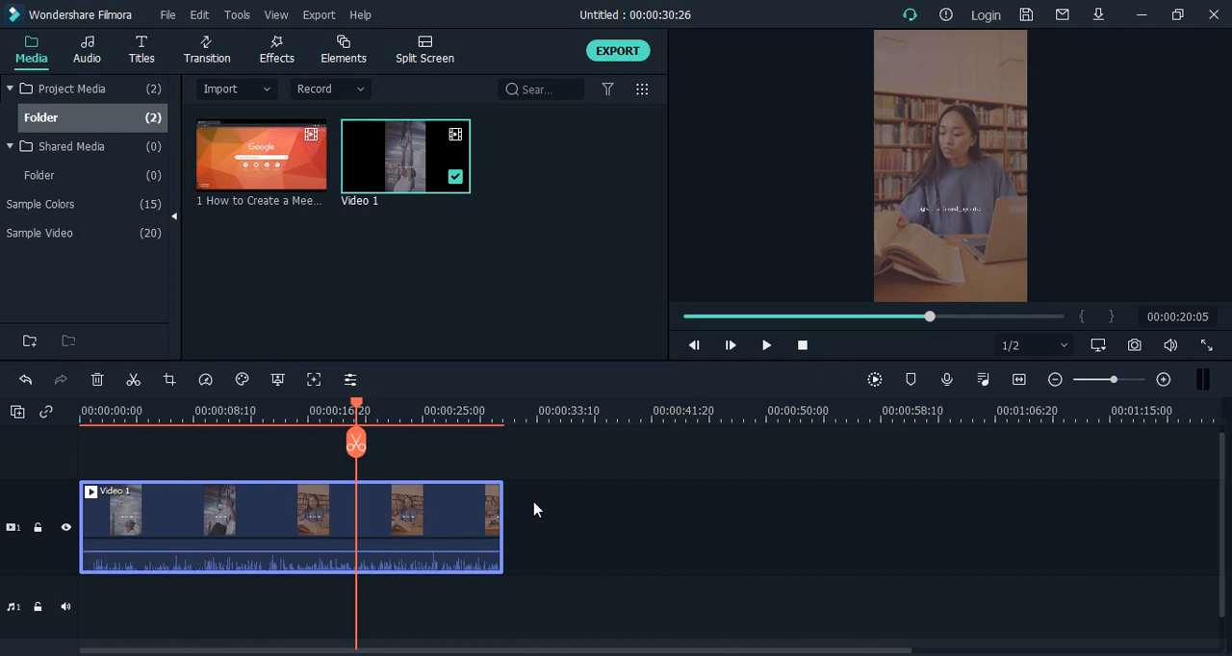
mouse_move(413, 498)
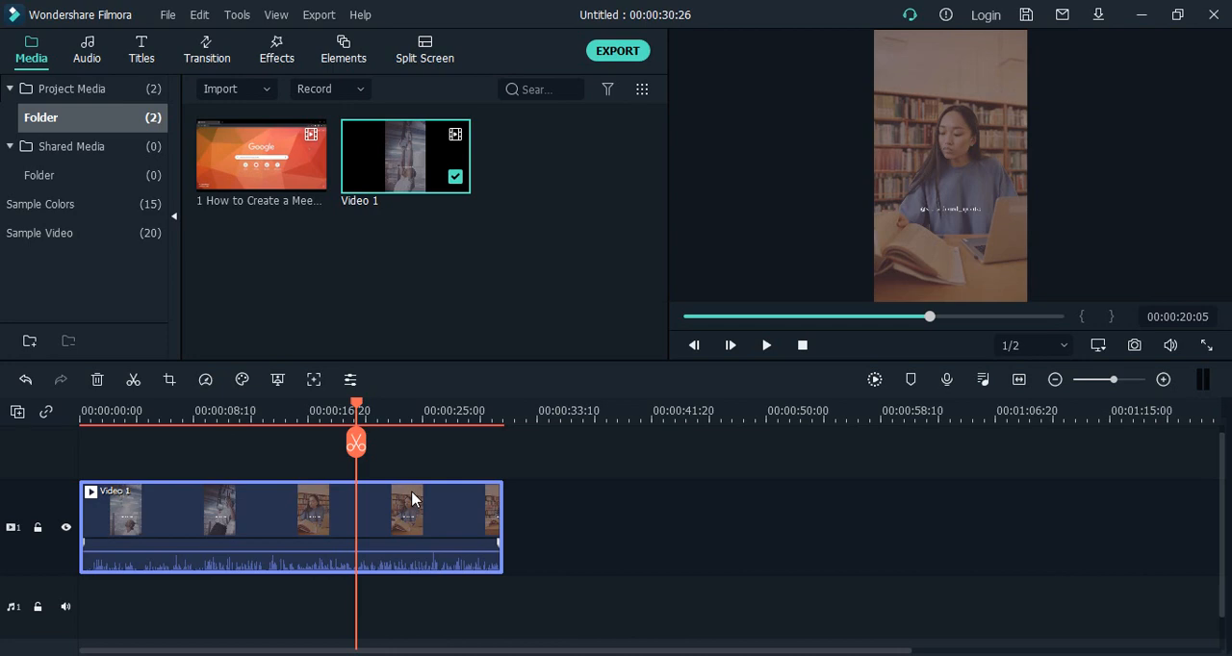
Enable Reverse Speed in the Video 1 clip's Custom Speed settings and confirm.
right_click(414, 498)
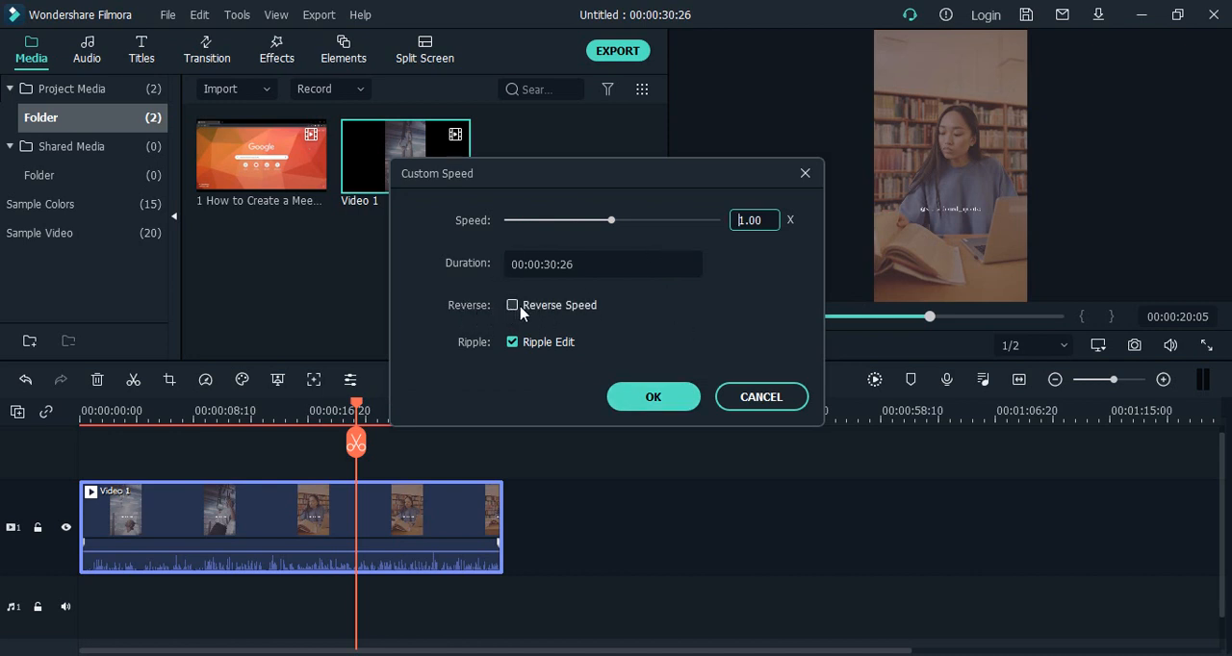
mouse_move(594, 310)
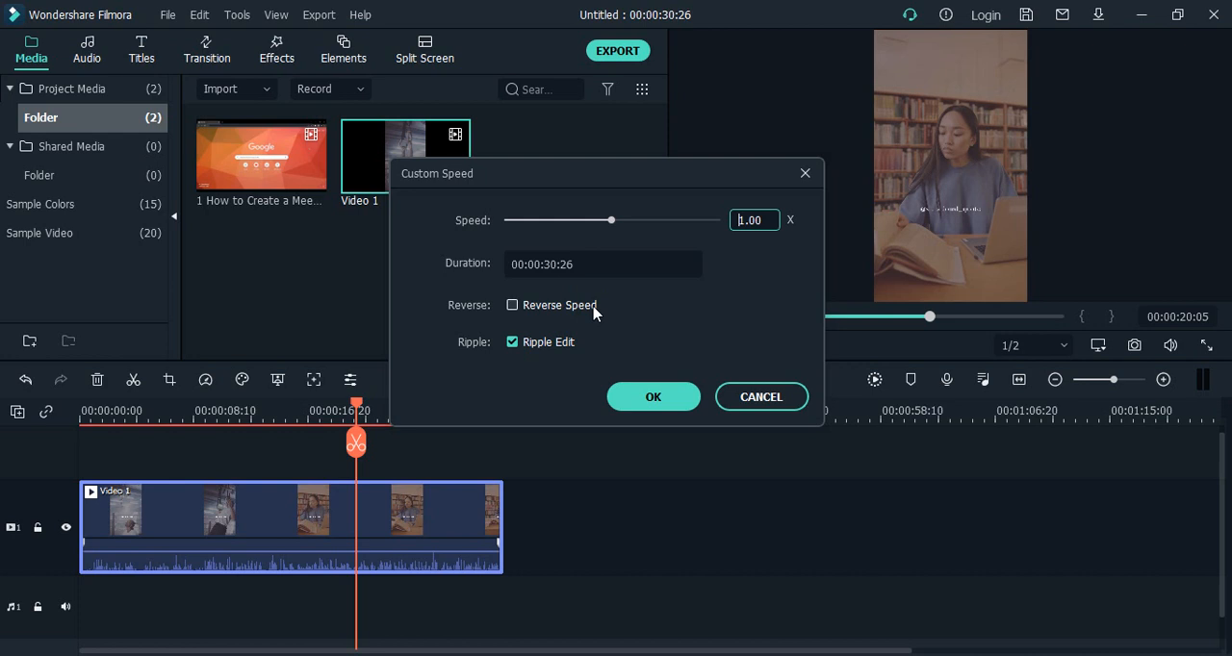
left_click(511, 304)
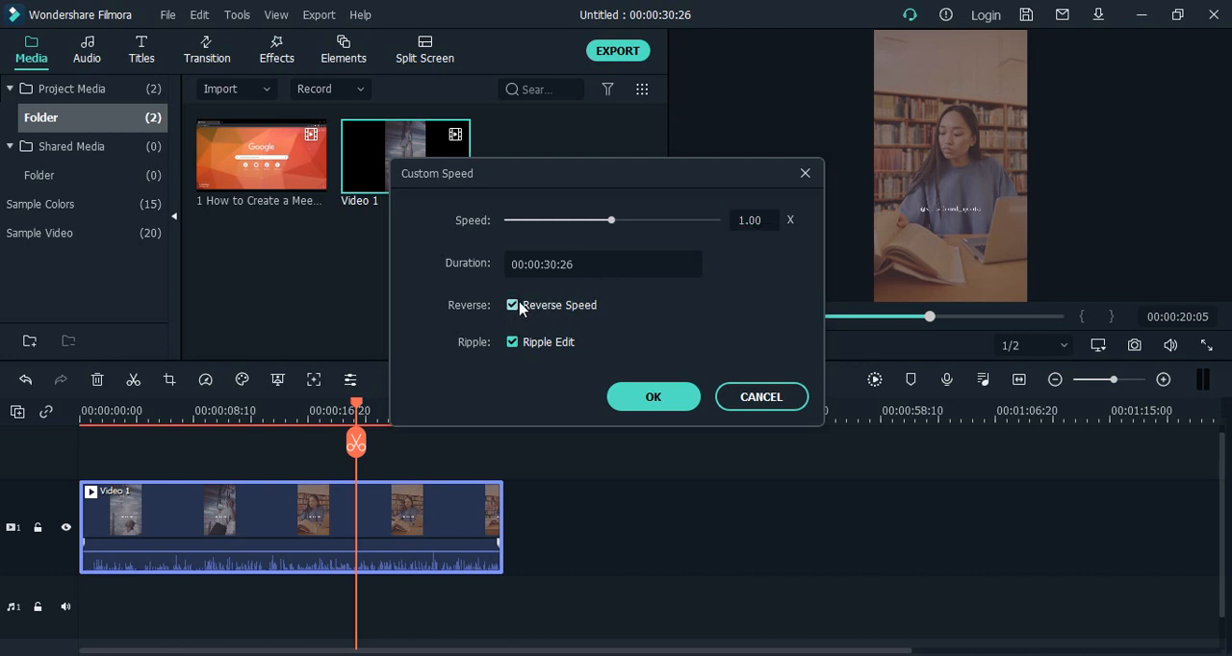
left_click(511, 305)
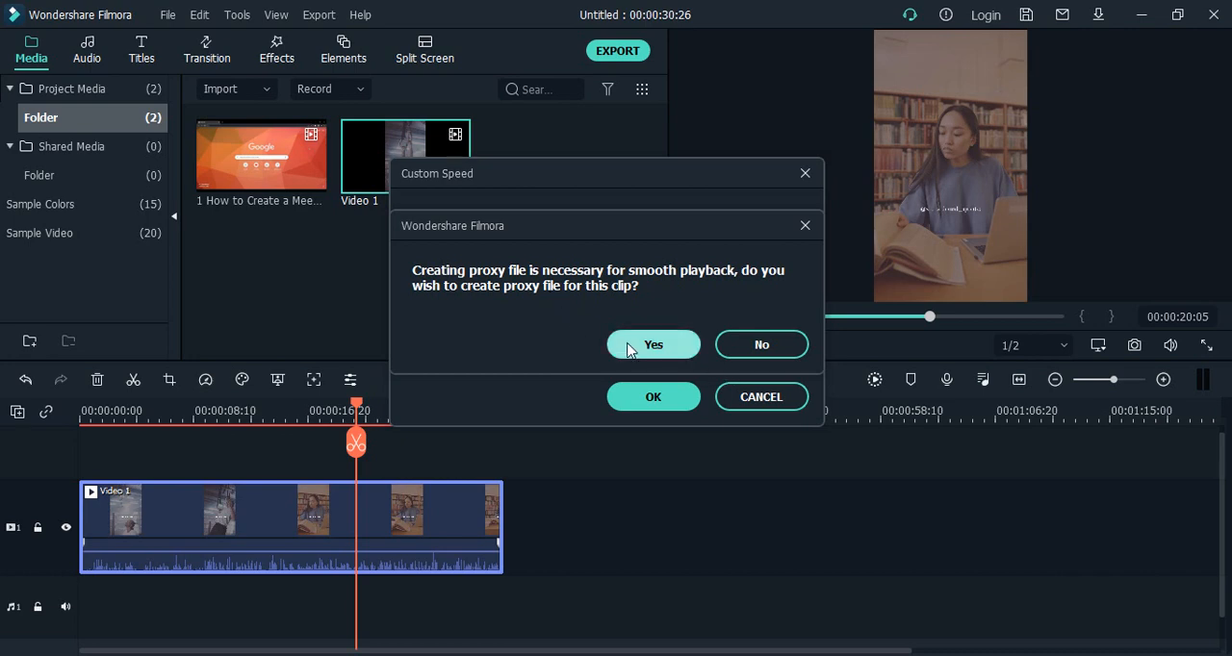
Accept proxy file creation and confirm Custom Speed so Video 1 plays reversed at 1.00x.
left_click(654, 344)
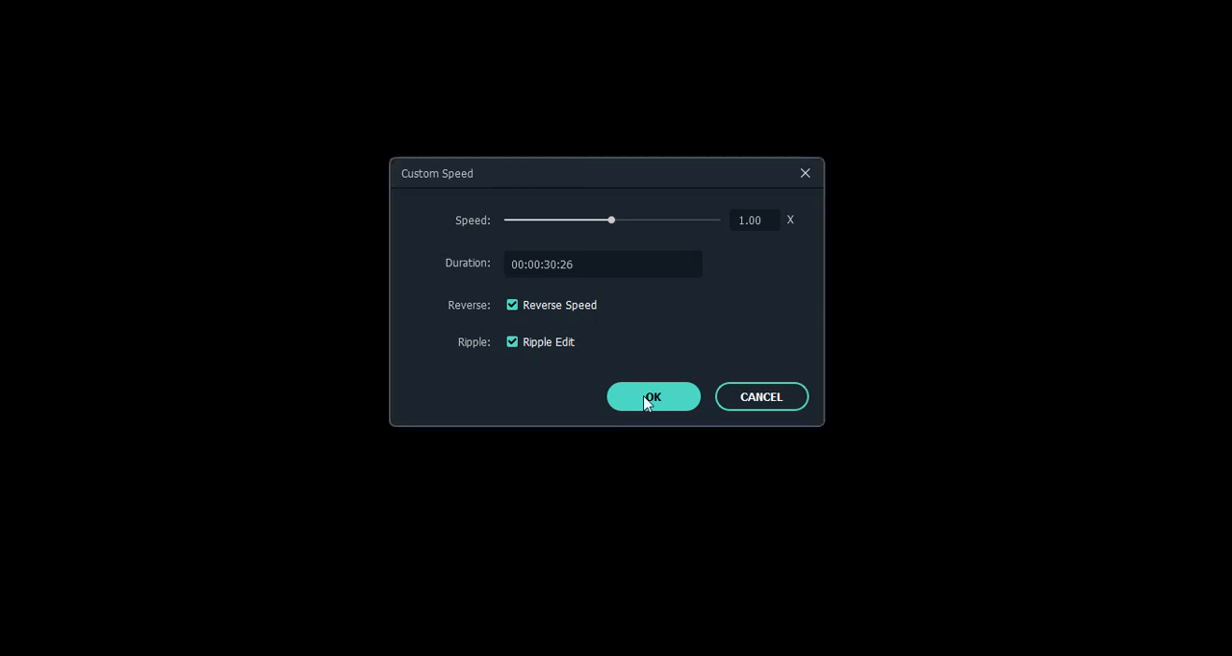
left_click(652, 397)
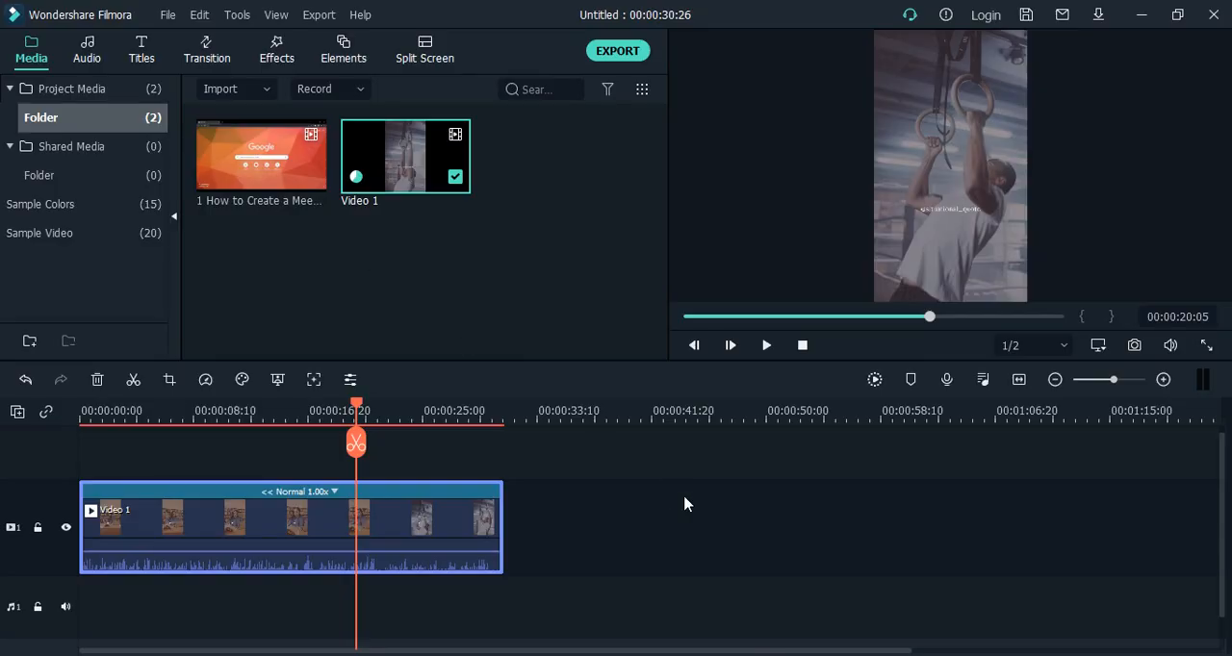
mouse_move(635, 498)
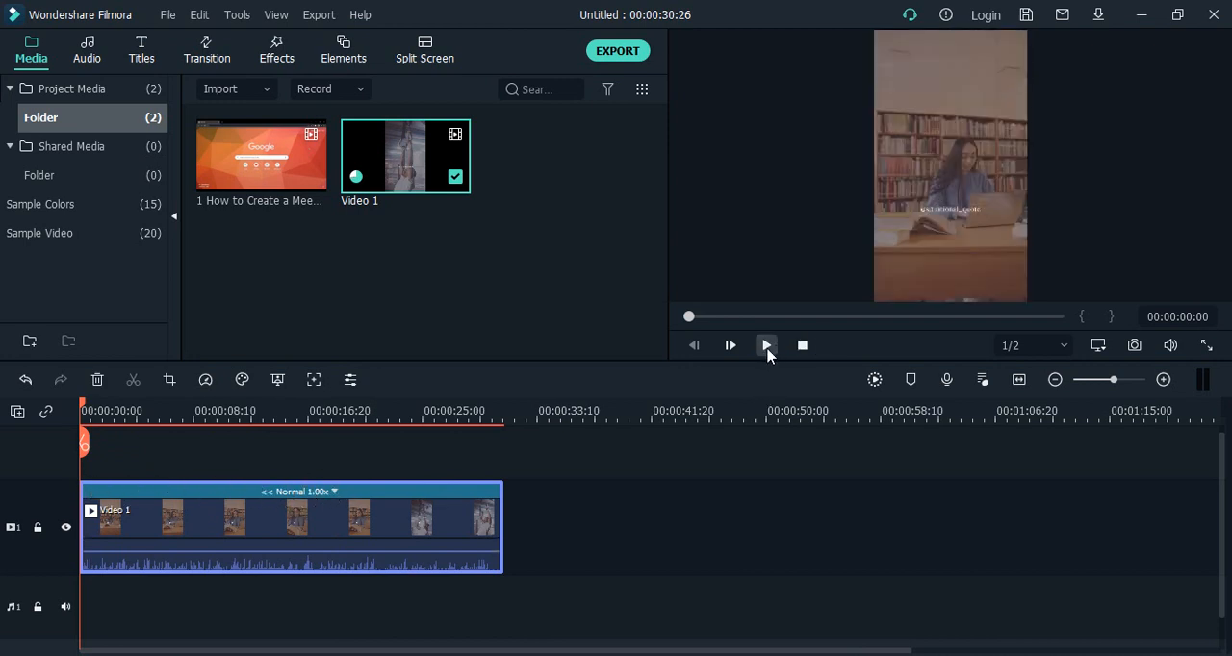
Play the reversed Video 1 clip in the preview from its start.
left_click(731, 344)
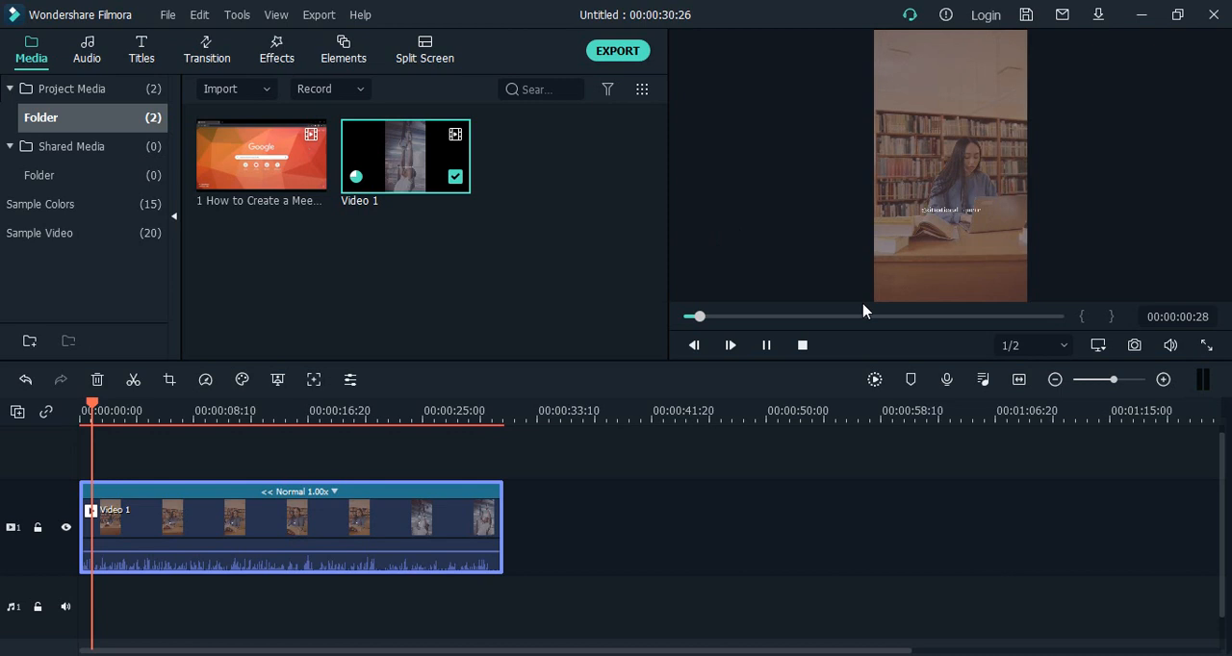
mouse_move(817, 303)
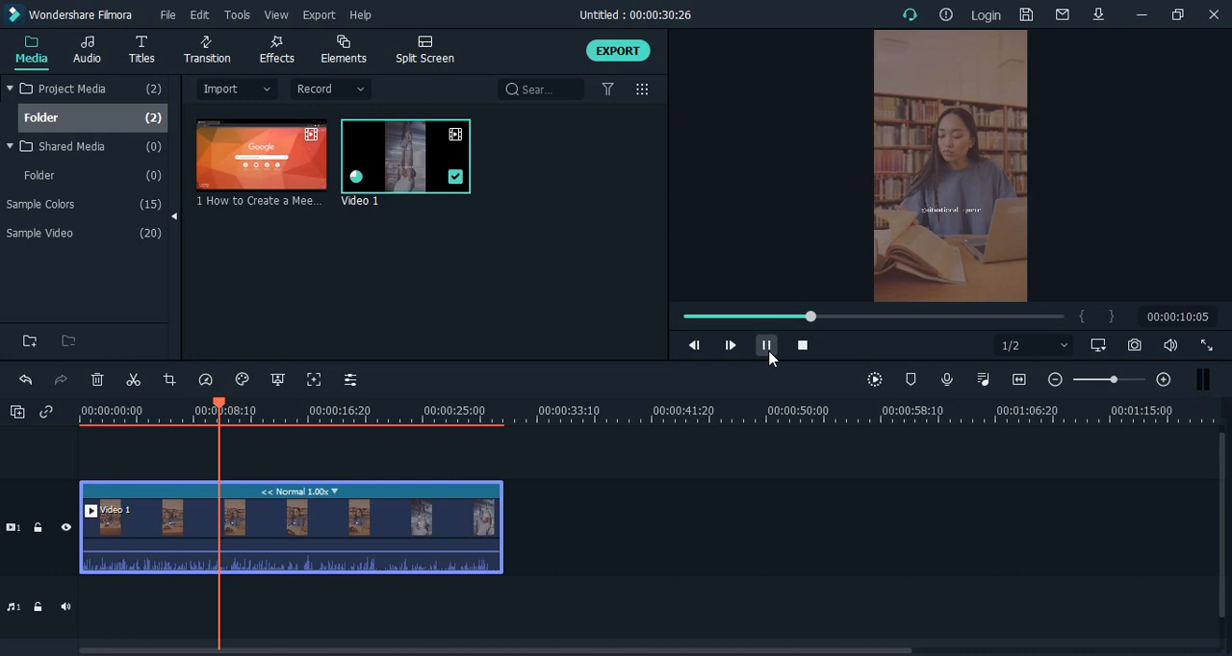
mouse_move(765, 345)
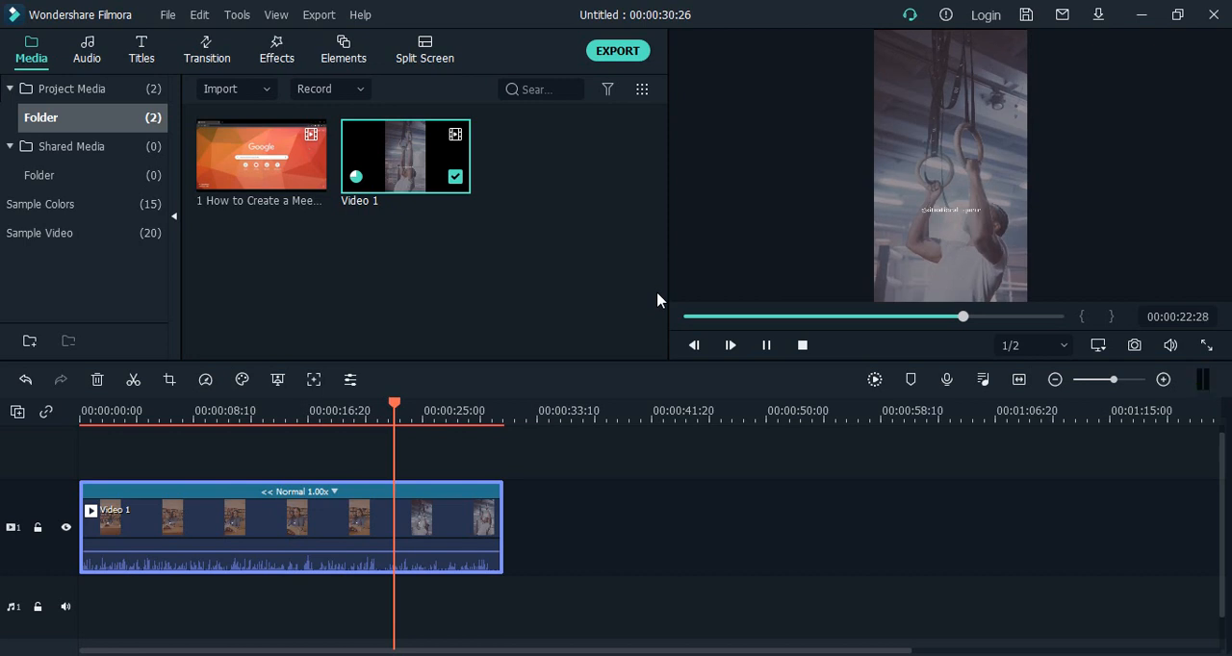
Play the reversed Video 1 through to its end at 00:00:30:26.
left_click(729, 345)
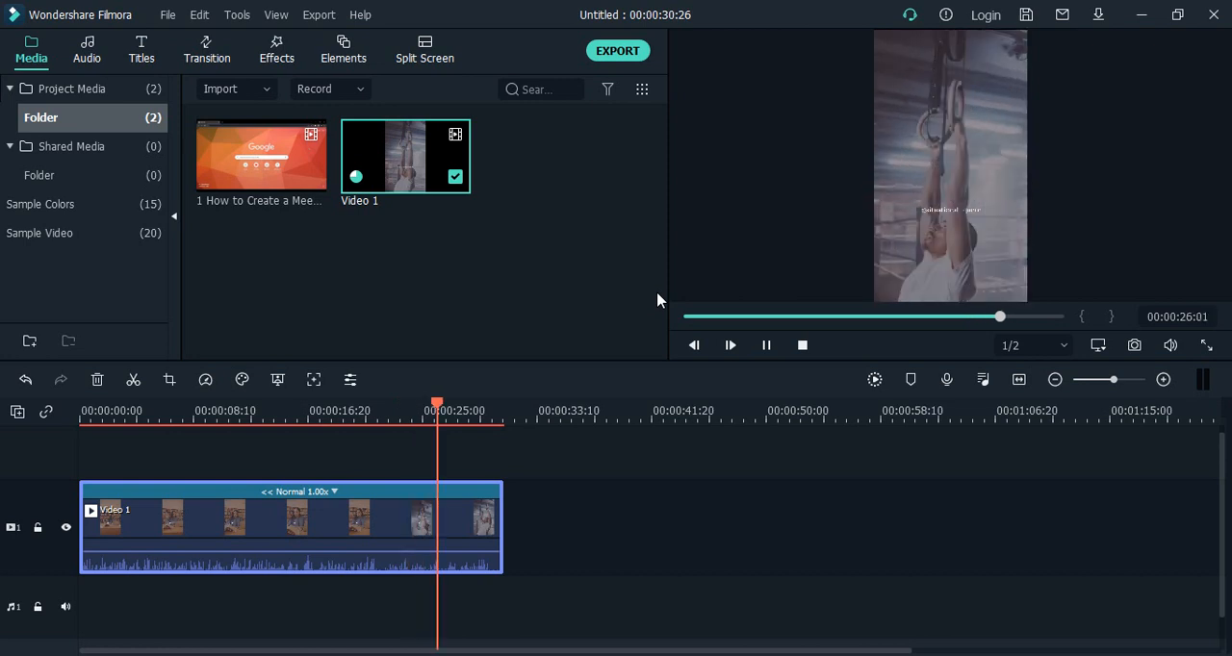
left_click(730, 345)
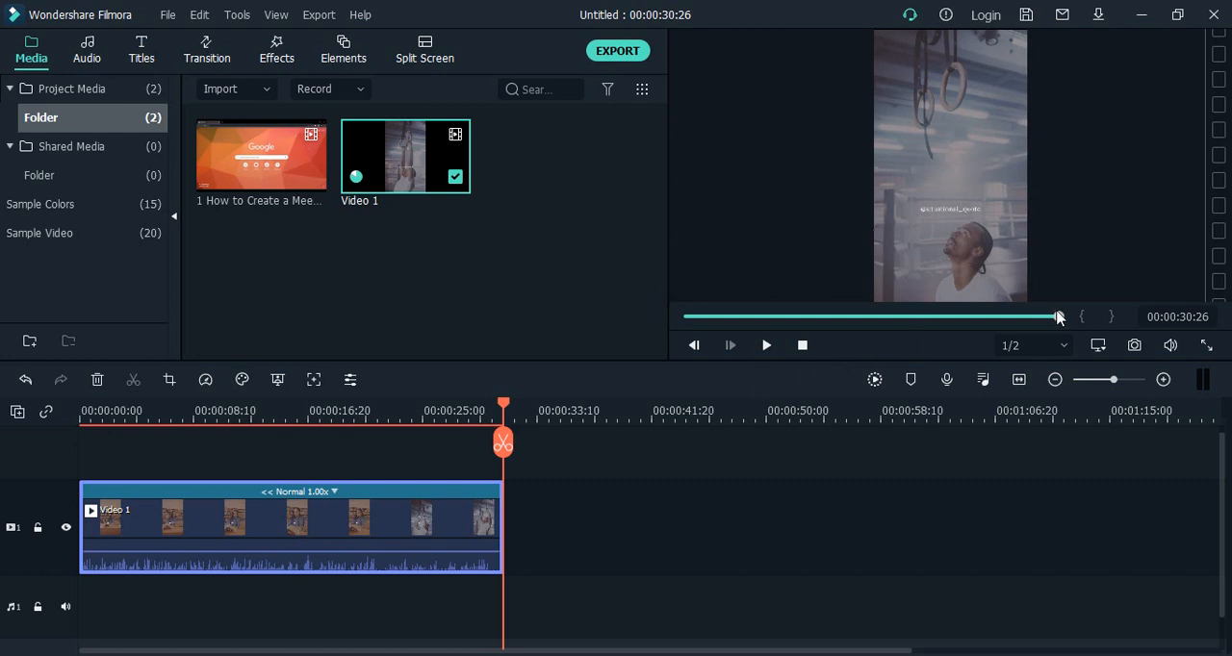
mouse_move(1023, 341)
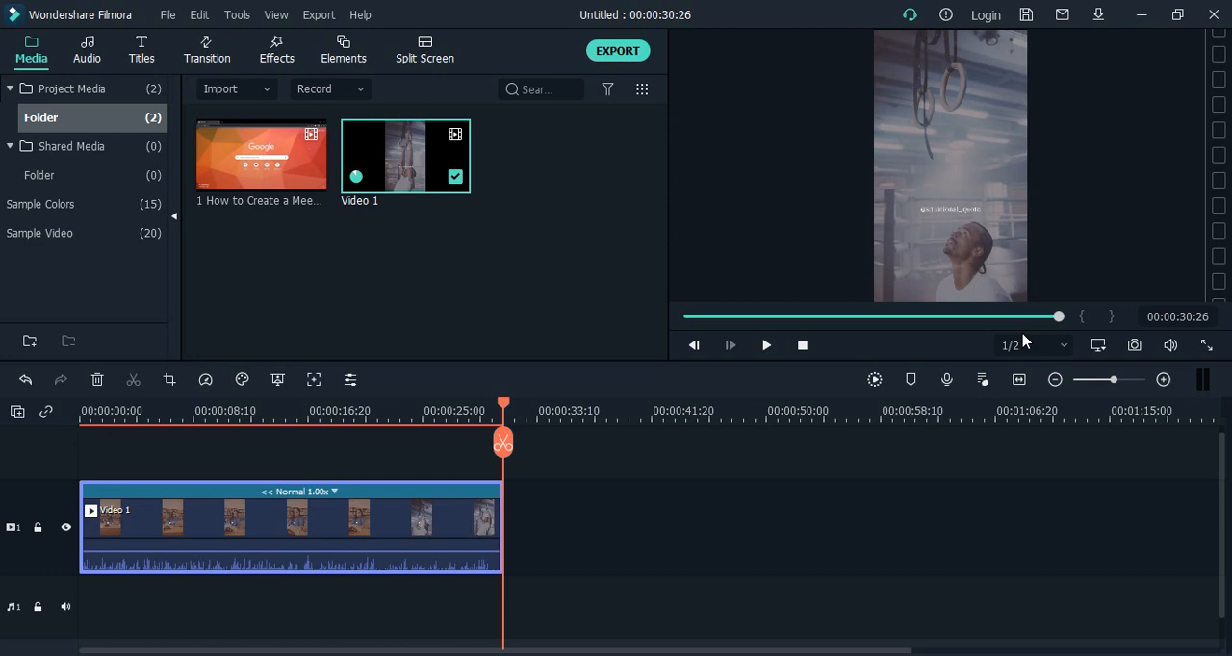
mouse_move(619, 553)
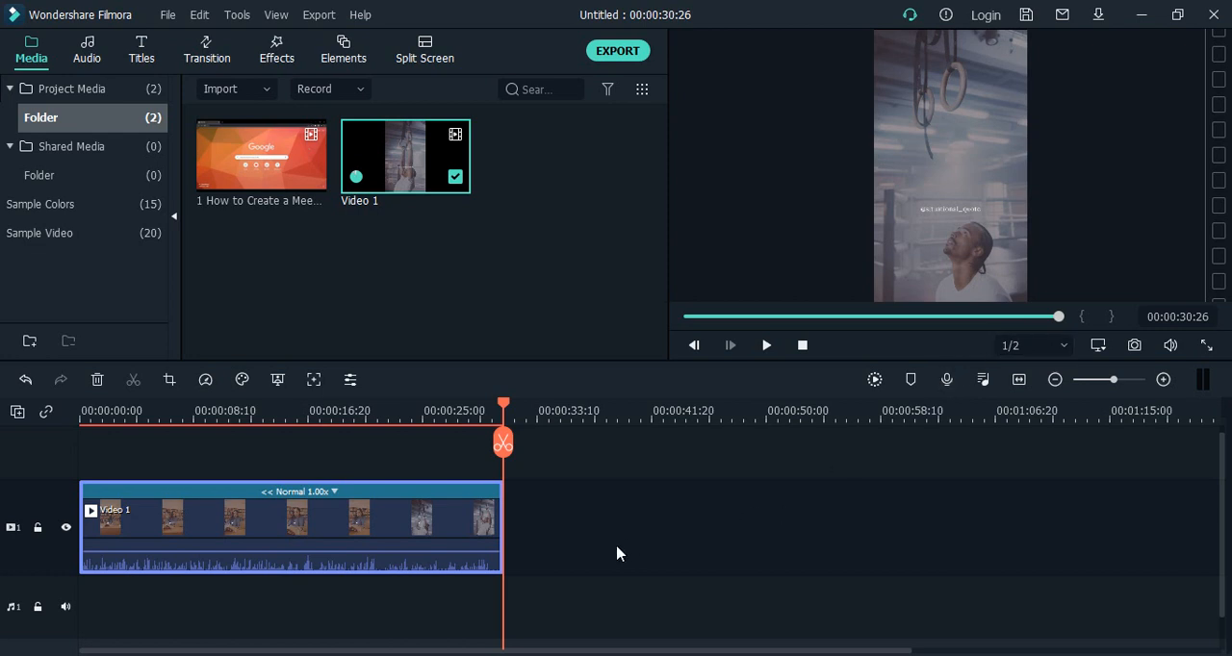